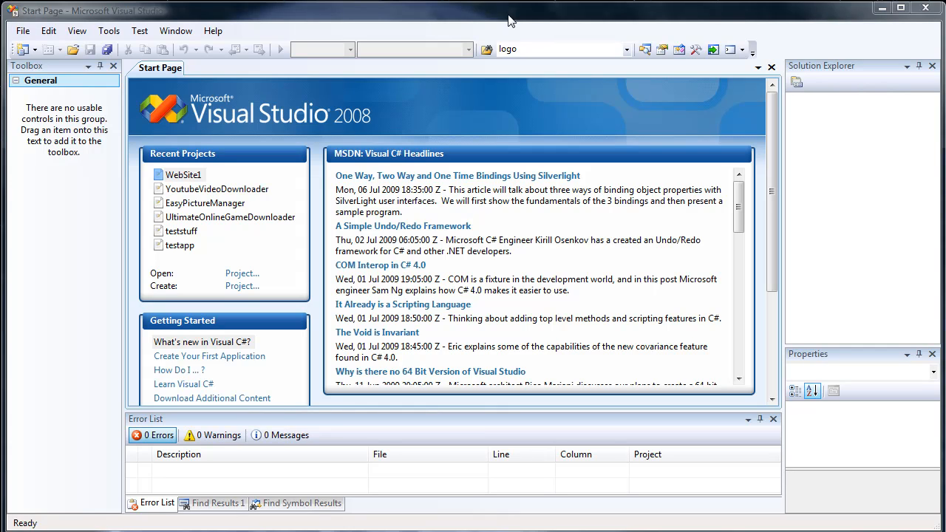
mouse_move(827, 195)
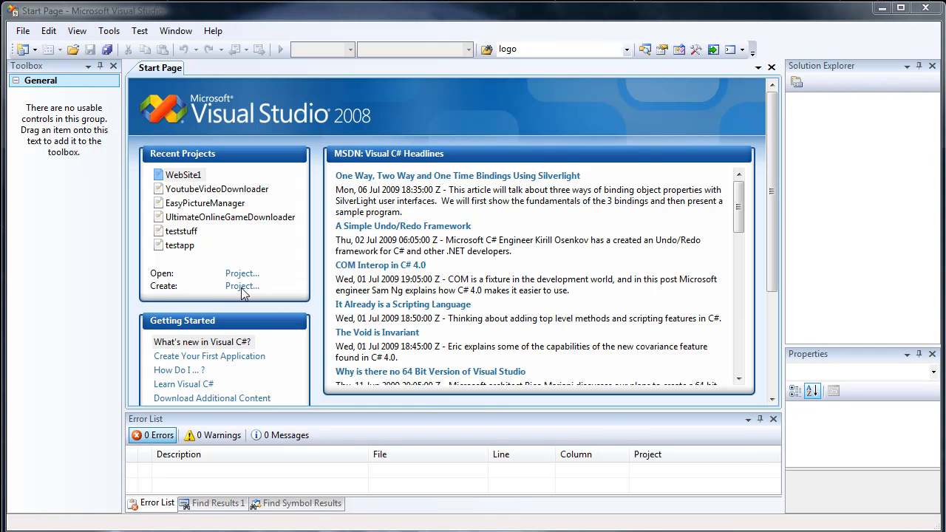
- Start a new Visual C# Windows Forms Application project named HelloWorld
left_click(242, 287)
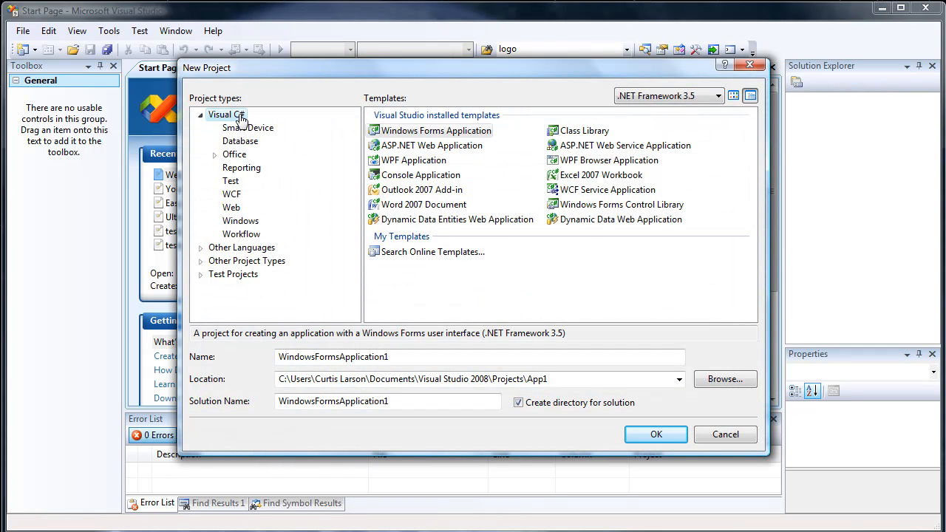
left_click(436, 130)
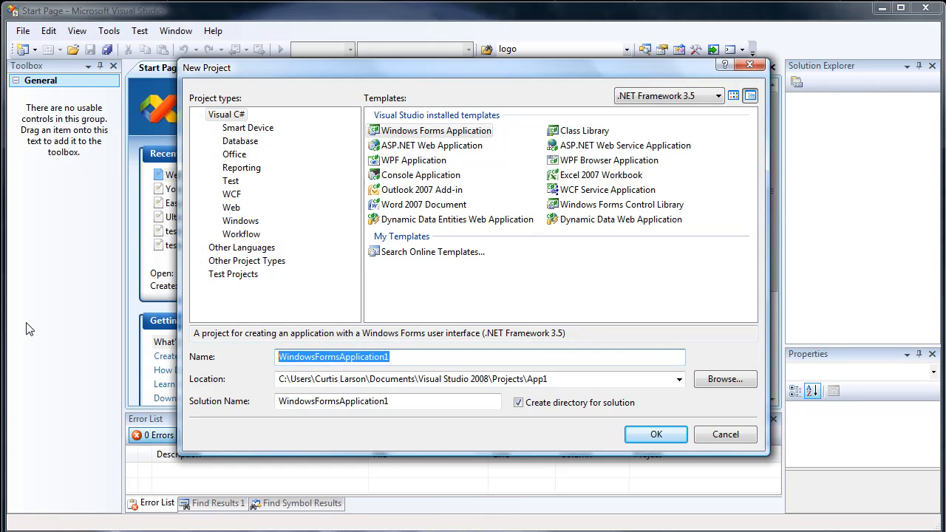
type("HelloWorld")
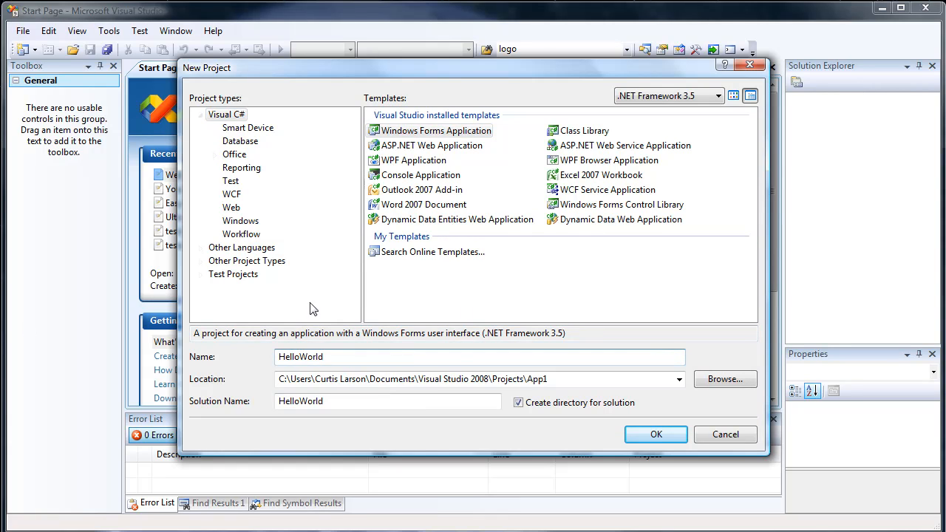
- Create the project, shorten Form1 by dragging its bottom handle, and glance at Form1.Designer.cs
left_click(656, 434)
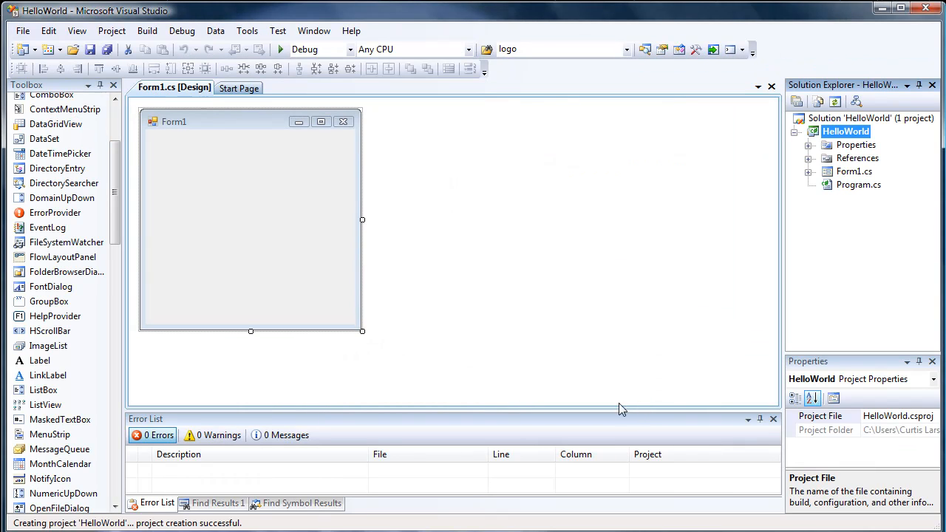
left_click_drag(251, 331, 238, 234)
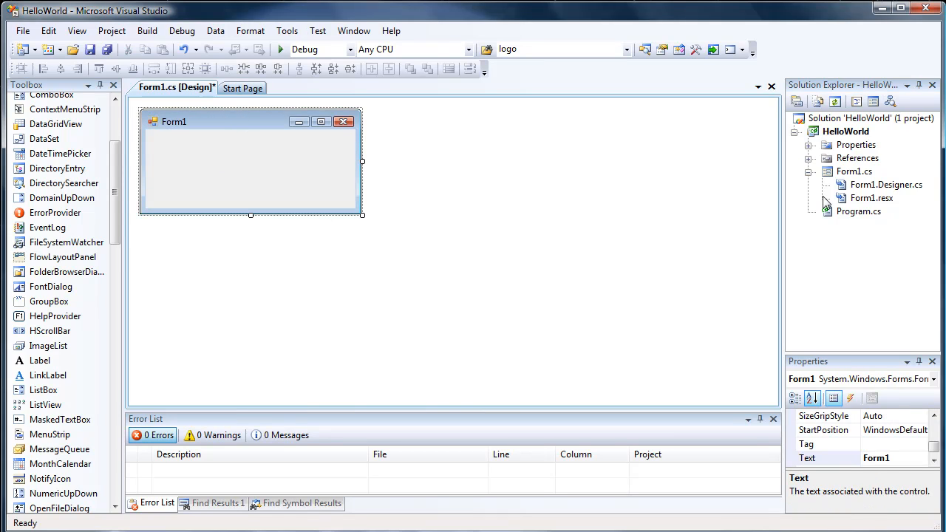
double_click(887, 183)
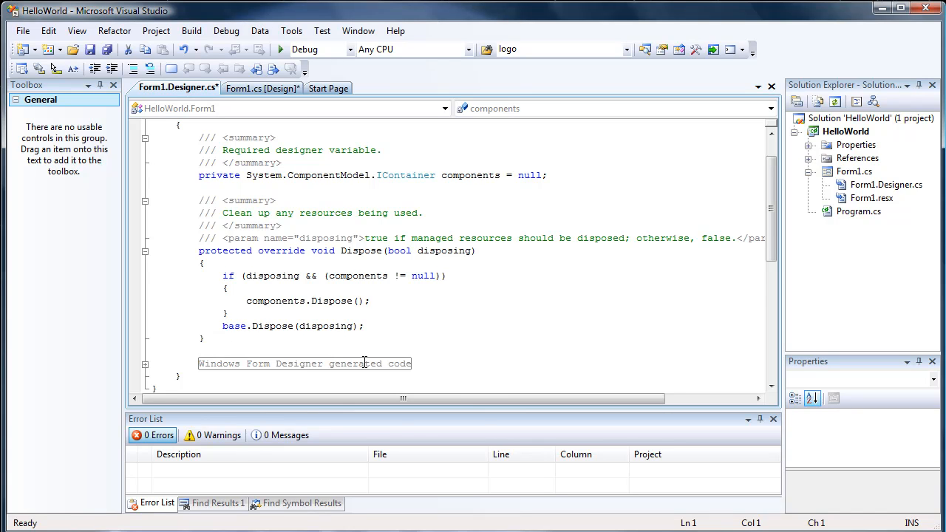
left_click(264, 89)
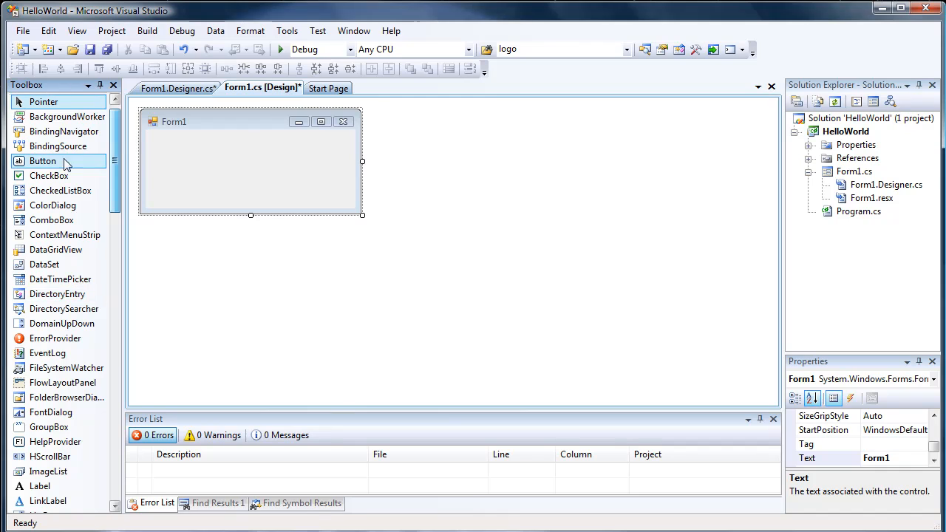
mouse_move(43, 161)
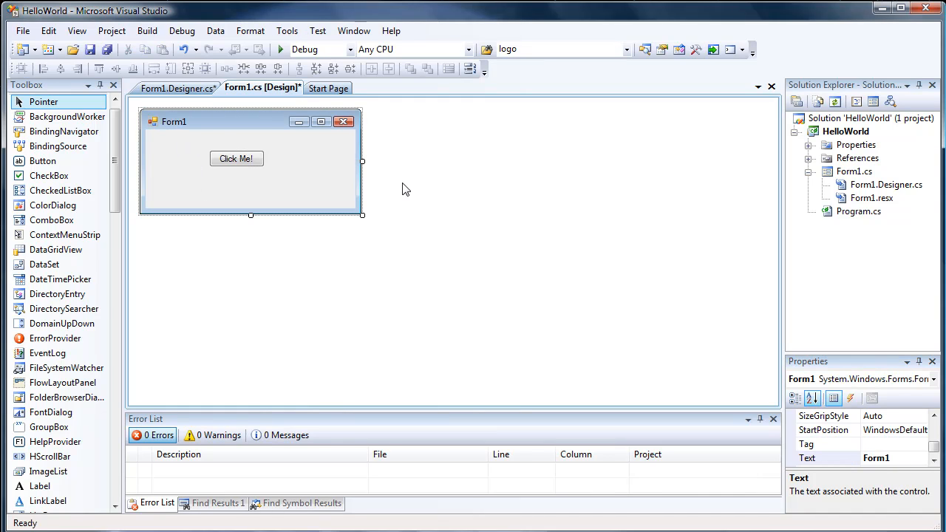
- Set Form1's Text property to Hello World and select the Click Me! button
left_click(875, 458)
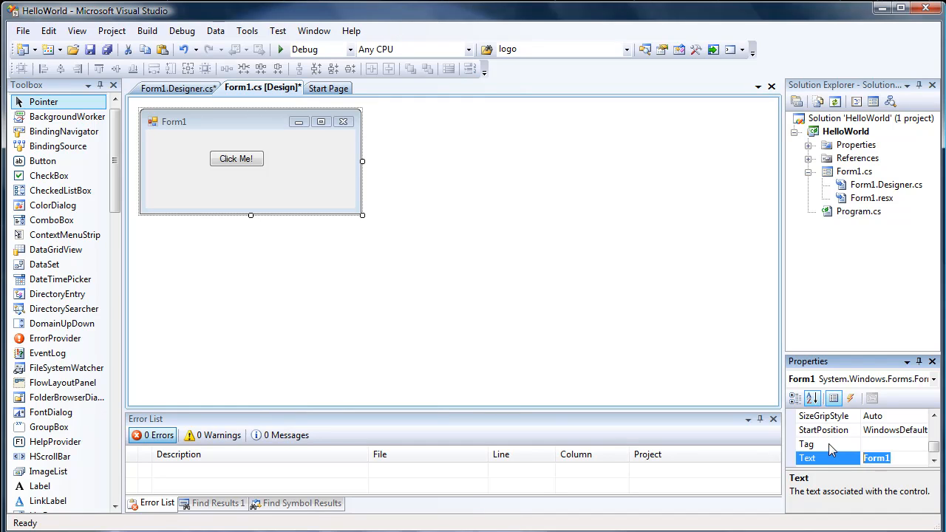
type("Hello World")
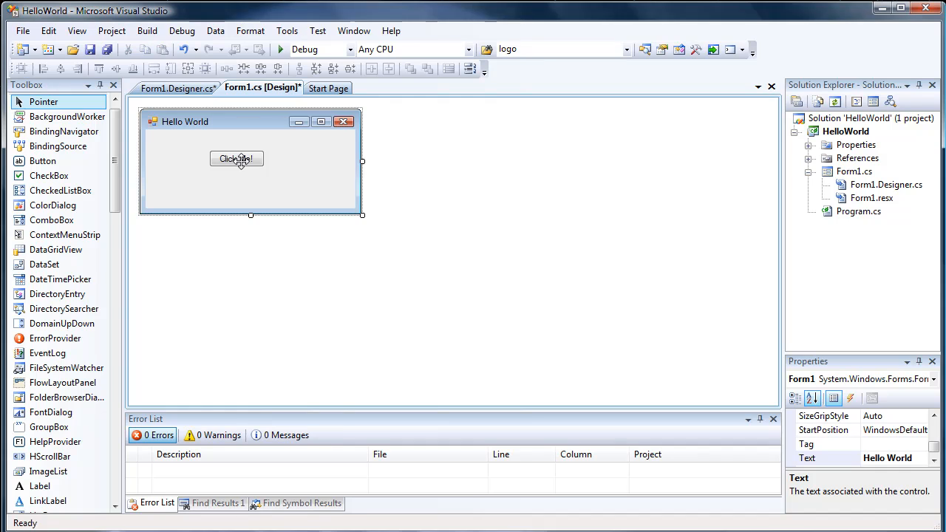
left_click(237, 158)
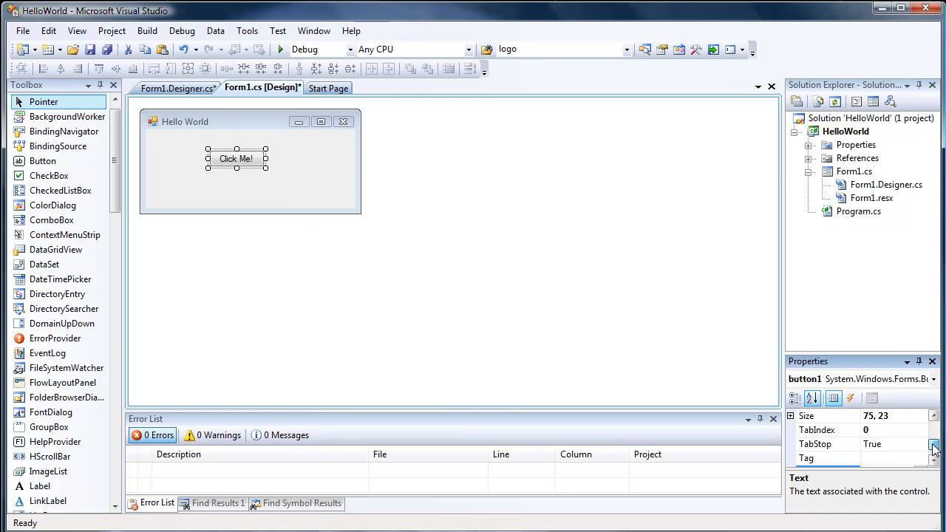
left_click(273, 185)
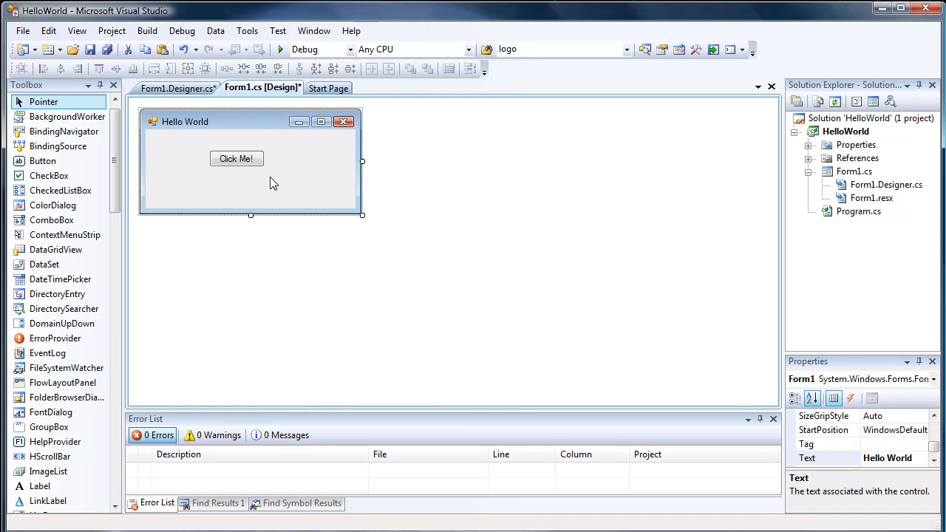
left_click(237, 158)
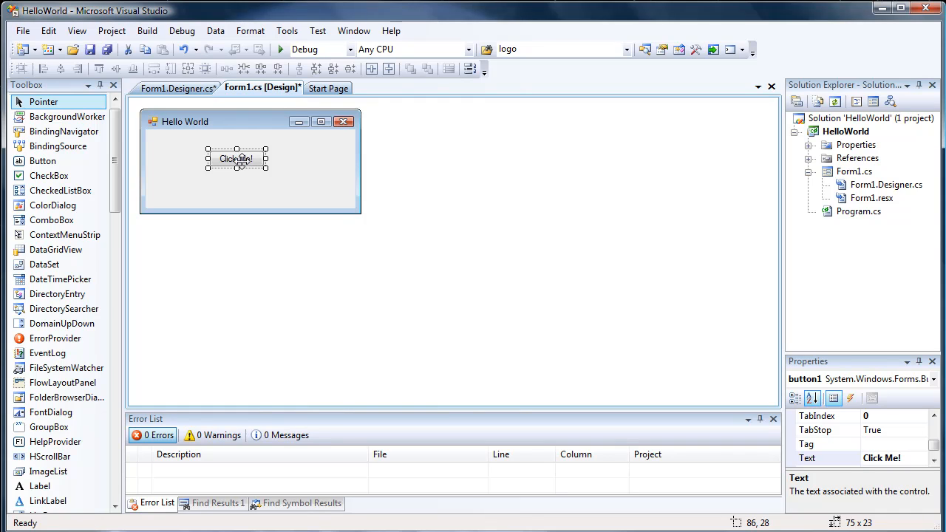
- Generate button1_Click and begin a MessageBox.Show( call in it
double_click(237, 160)
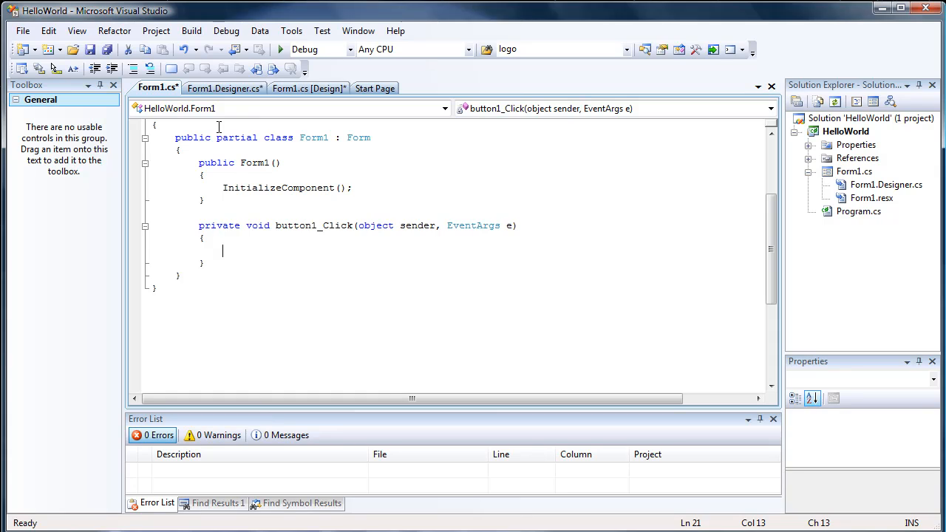
mouse_move(196, 229)
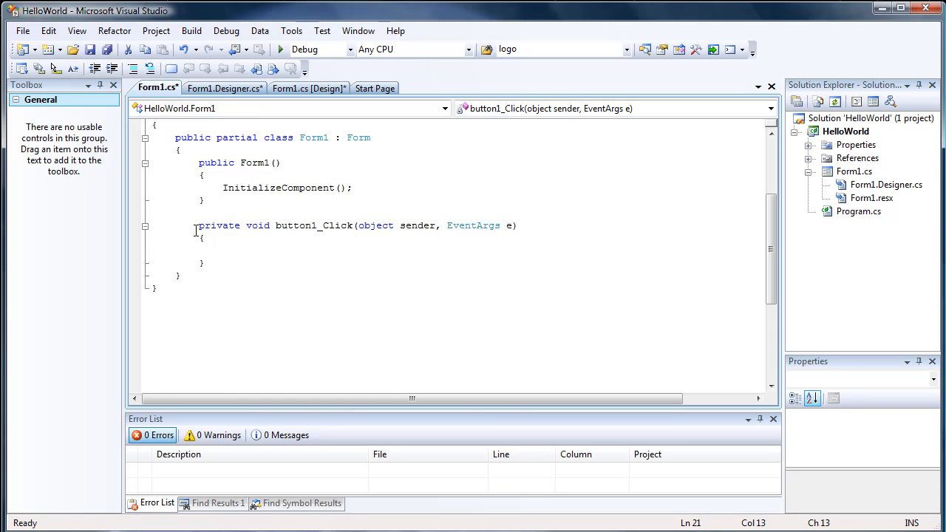
mouse_move(198, 227)
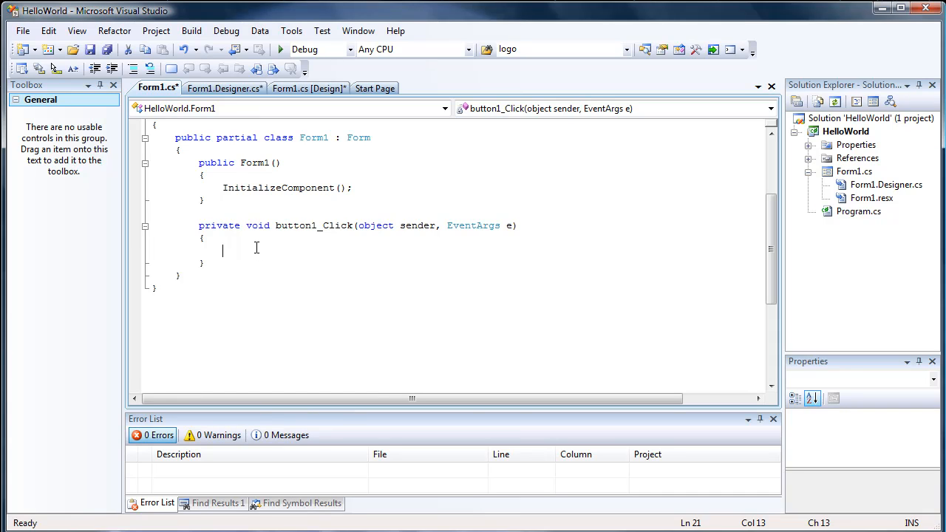
mouse_move(365, 238)
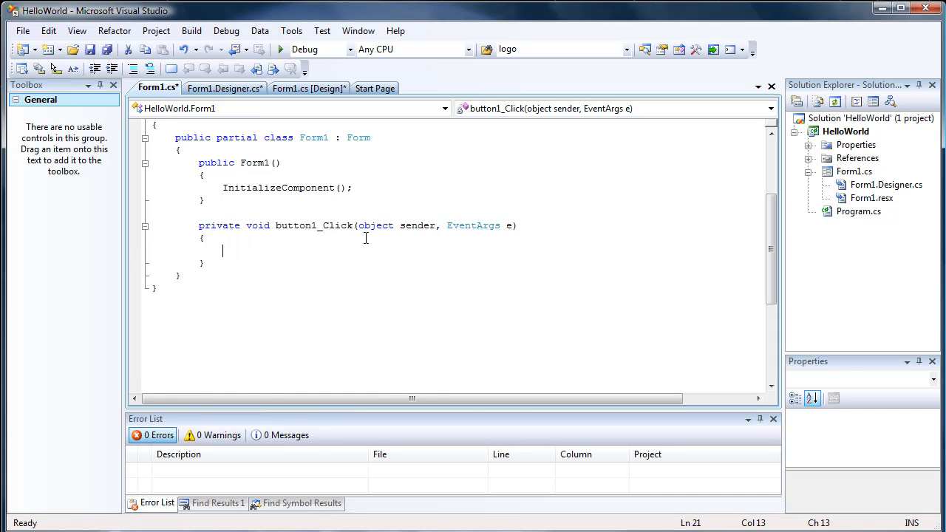
type("Messageb")
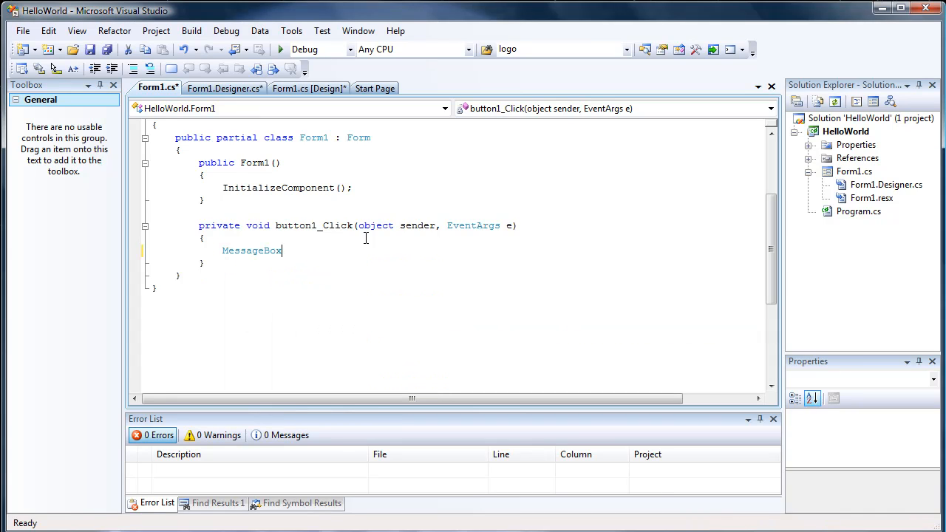
type(".s")
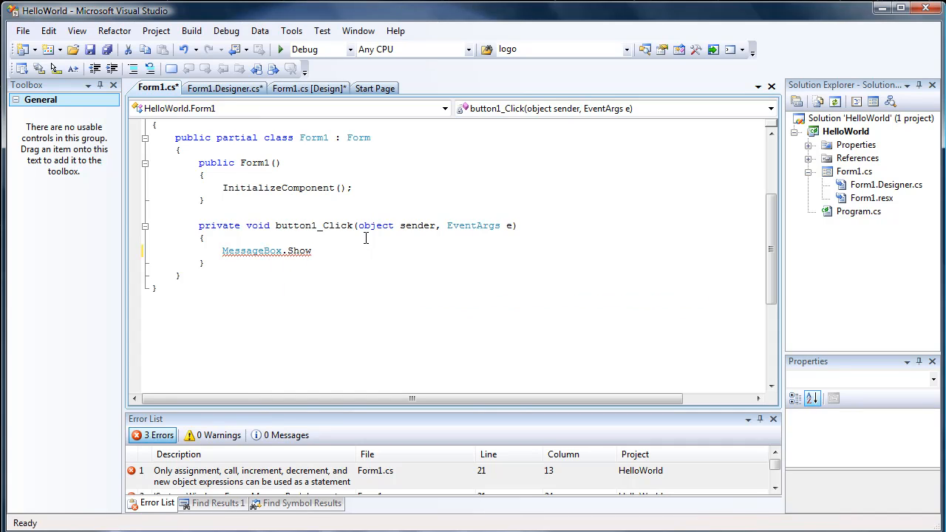
type("(")
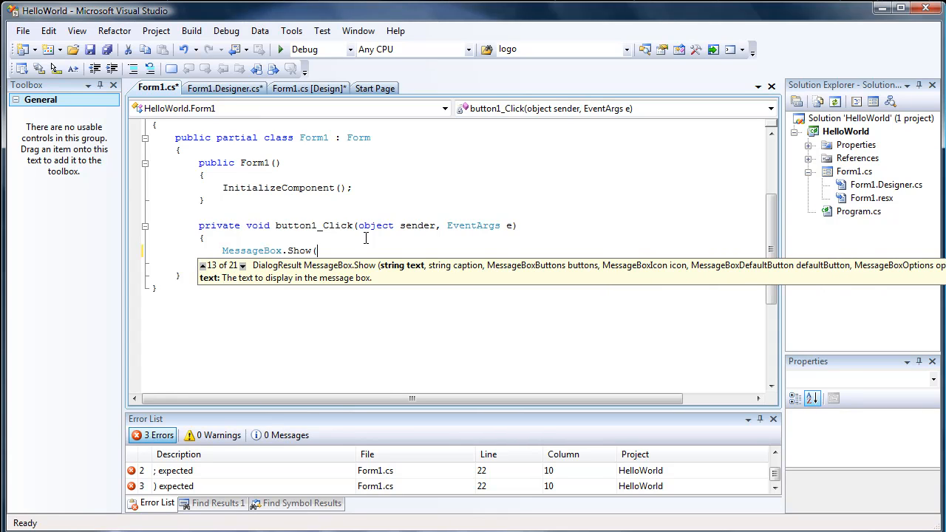
key("Down")
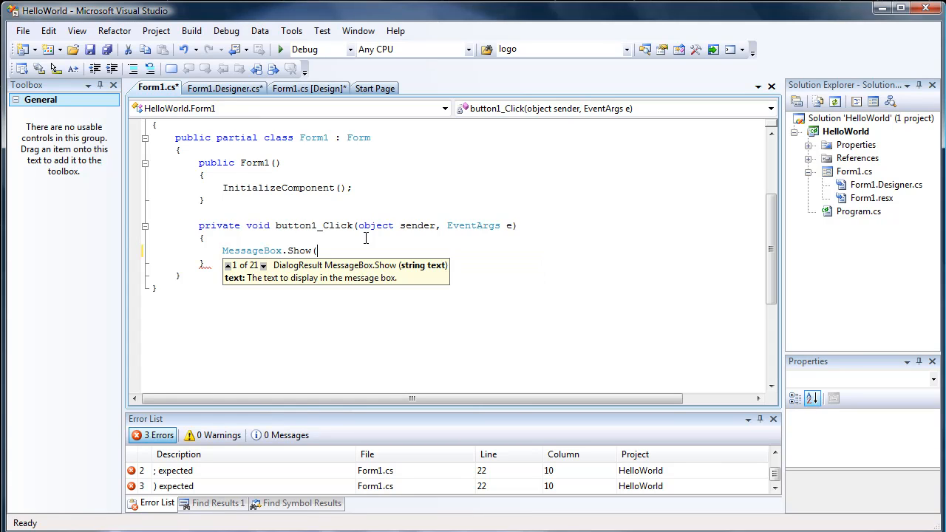
- Complete the call as MessageBox.Show("Hello World!", "Hello World");
type("\"He")
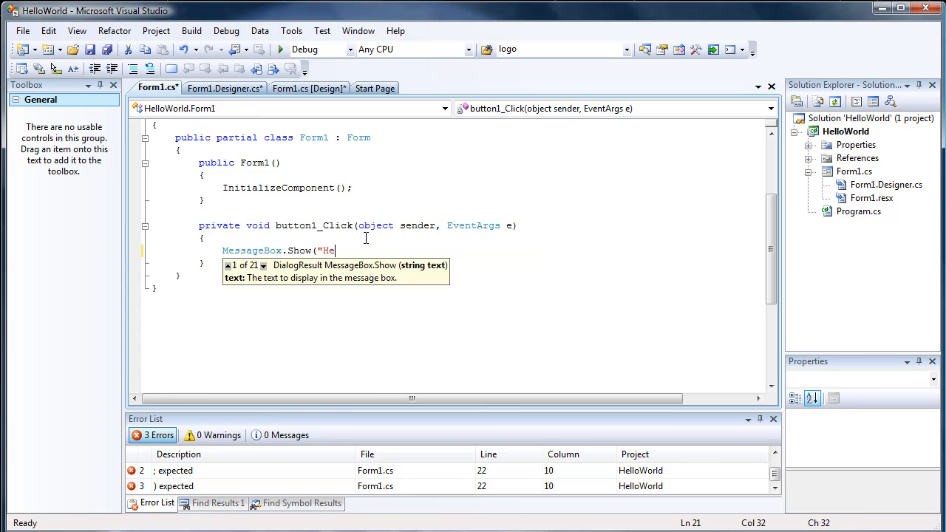
type("llo World!")
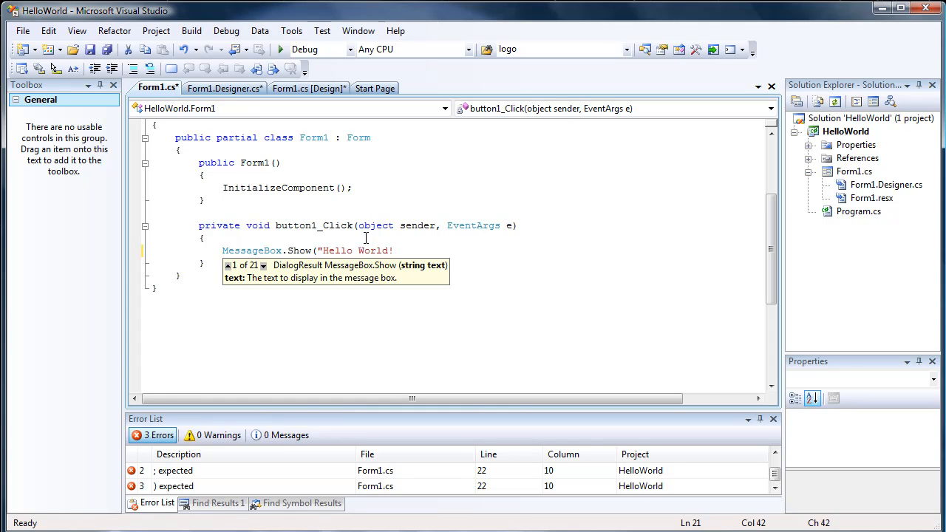
type("\"")
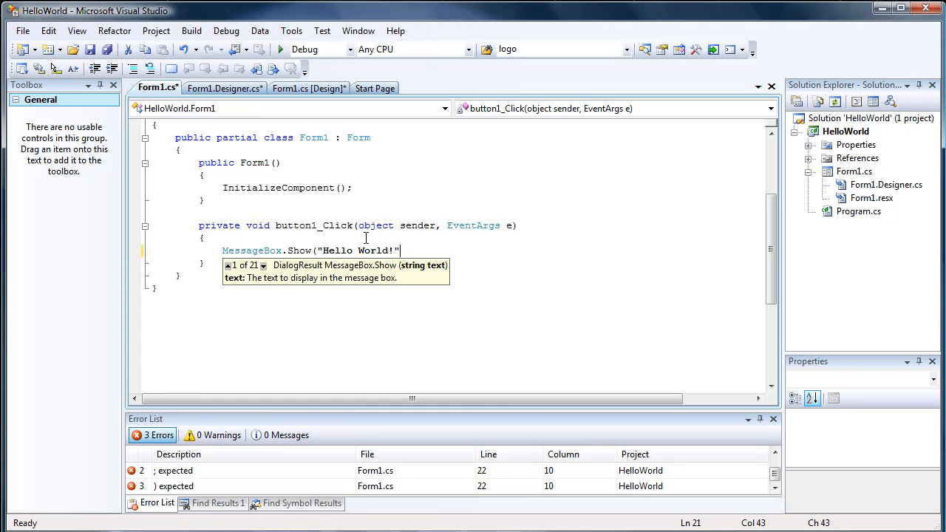
type(",")
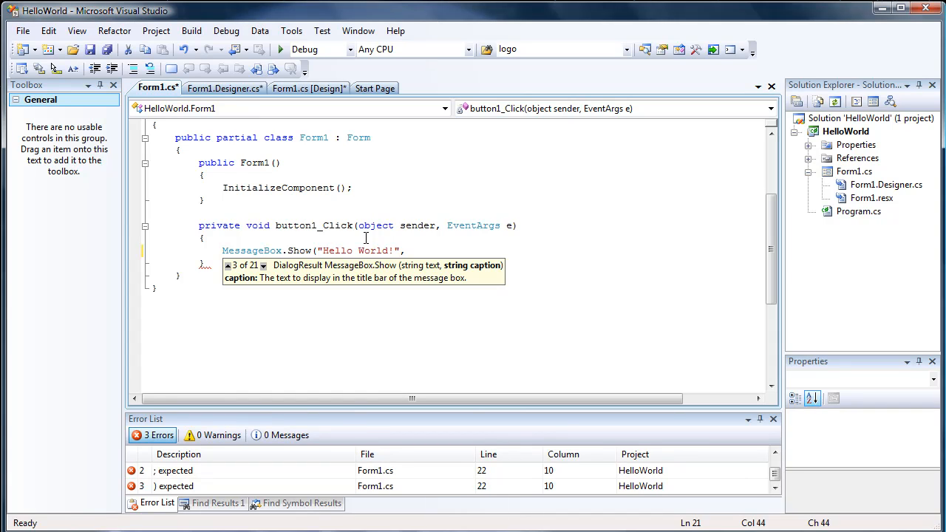
type("\"Hello Wo")
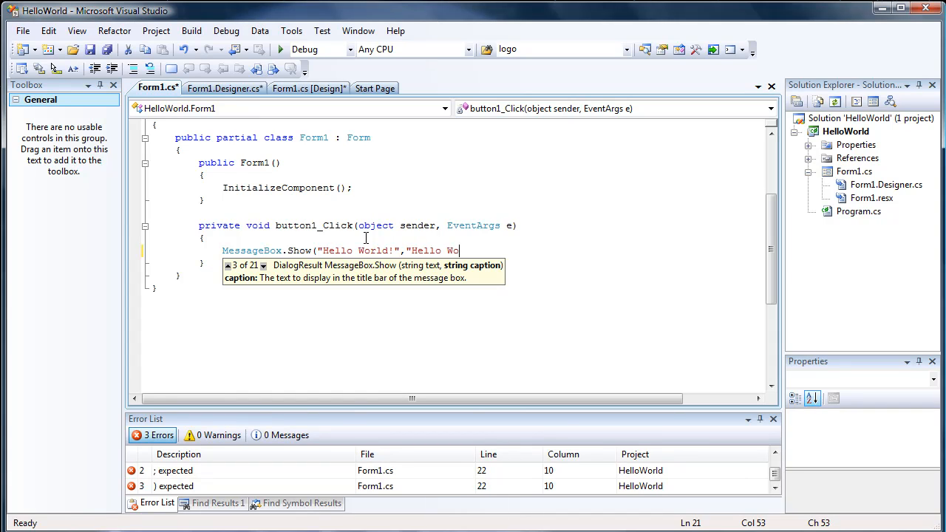
type("rld\"")
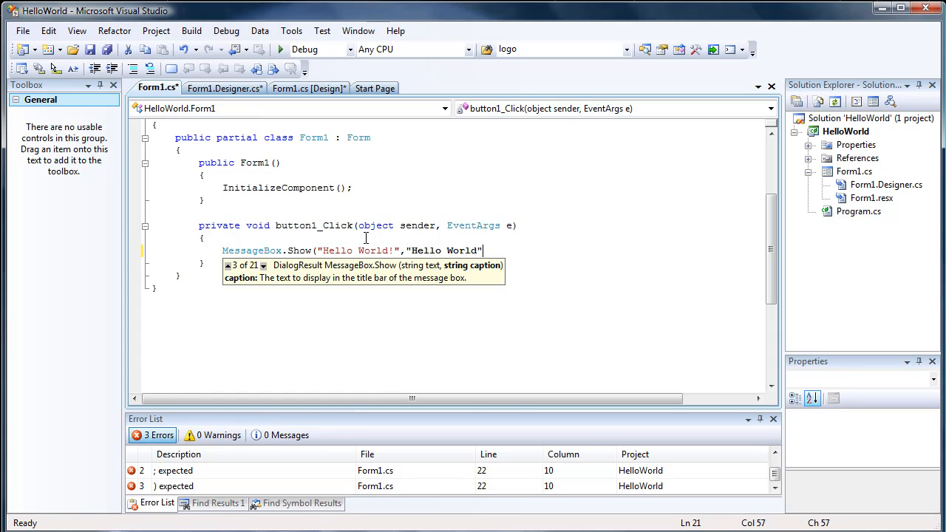
type(")")
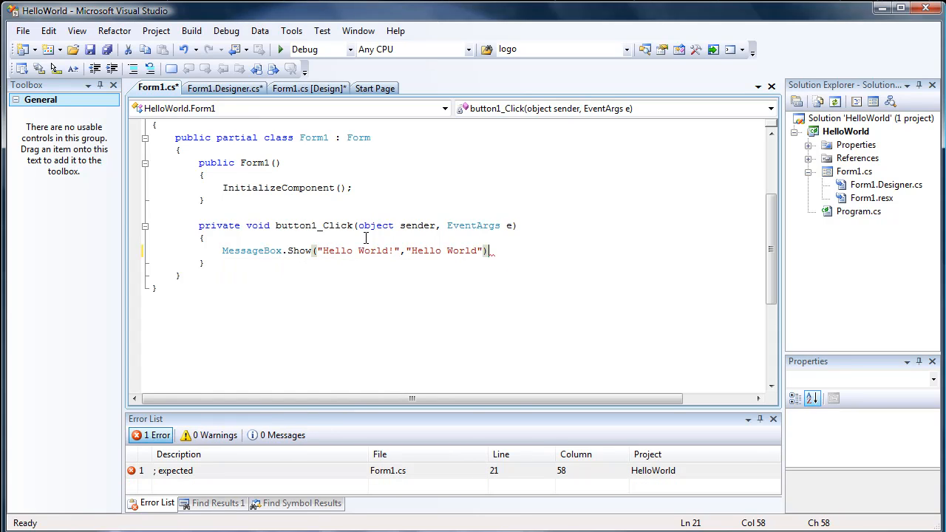
type(";")
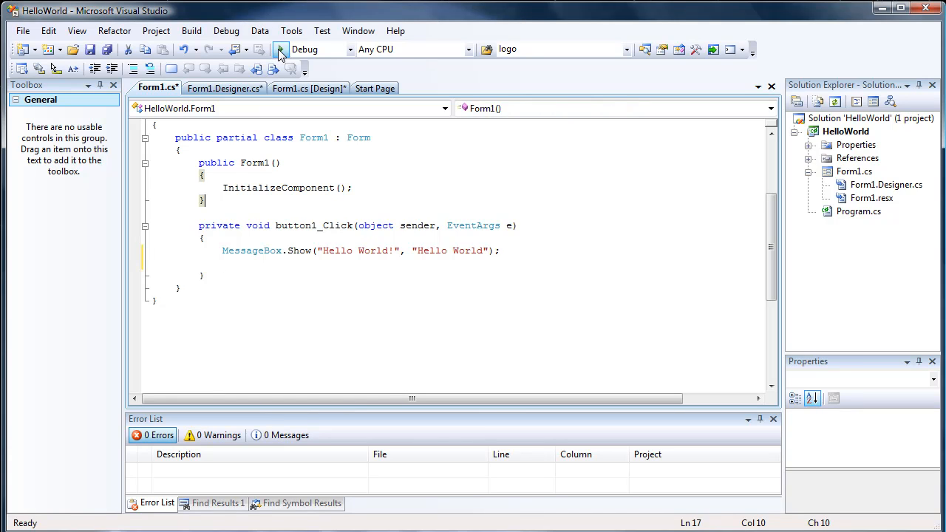
- Run HelloWorld, show the Hello World! message via Click Me!, dismiss it, and close the app
left_click(280, 50)
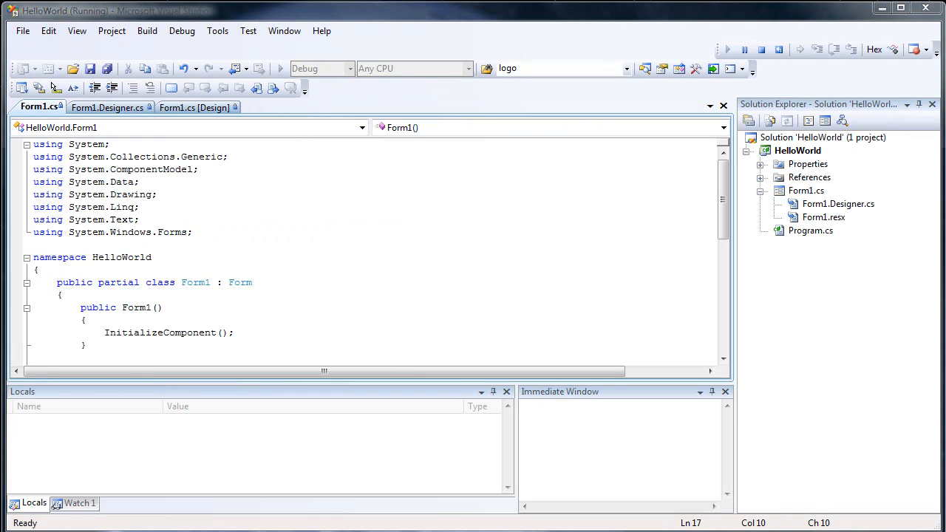
left_click(725, 50)
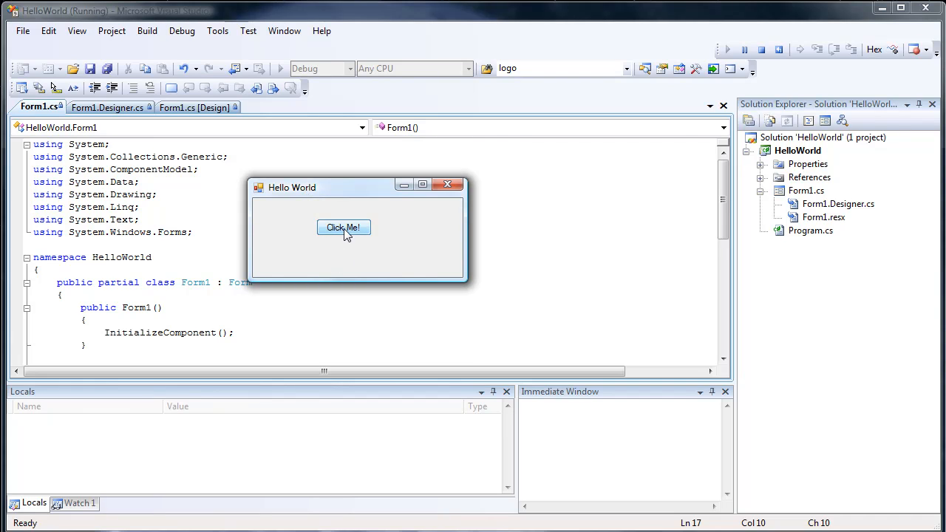
left_click(343, 227)
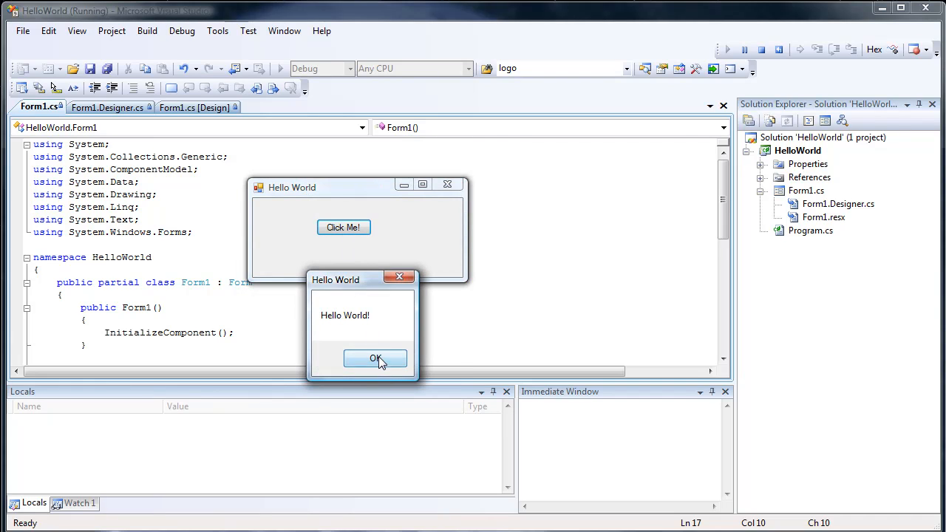
left_click(375, 359)
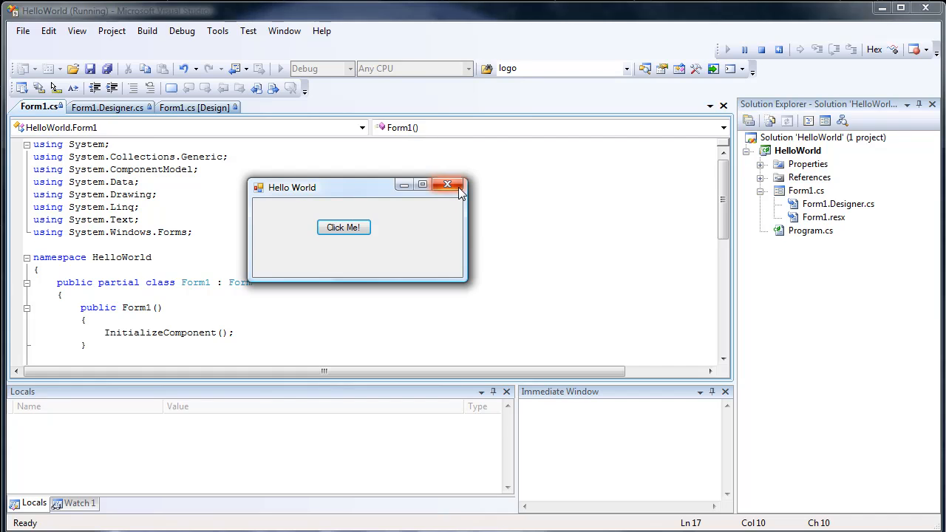
mouse_move(457, 186)
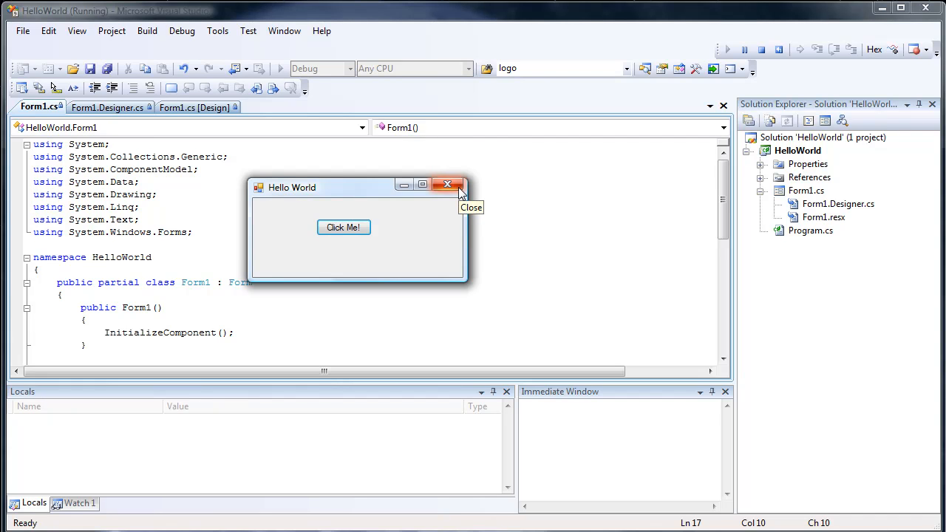
left_click(446, 184)
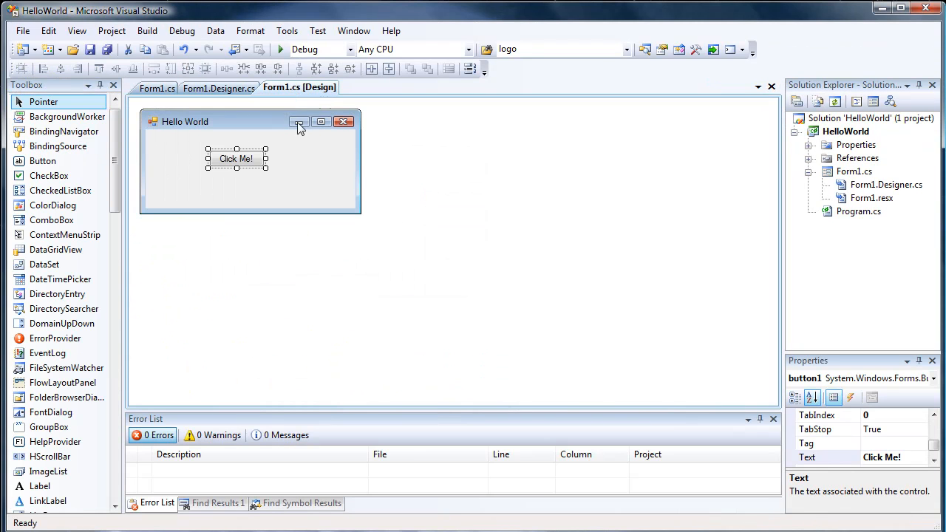
- Place a Label above the Click Me! button with empty text, then return to Form1.cs code
left_click_drag(237, 159, 238, 175)
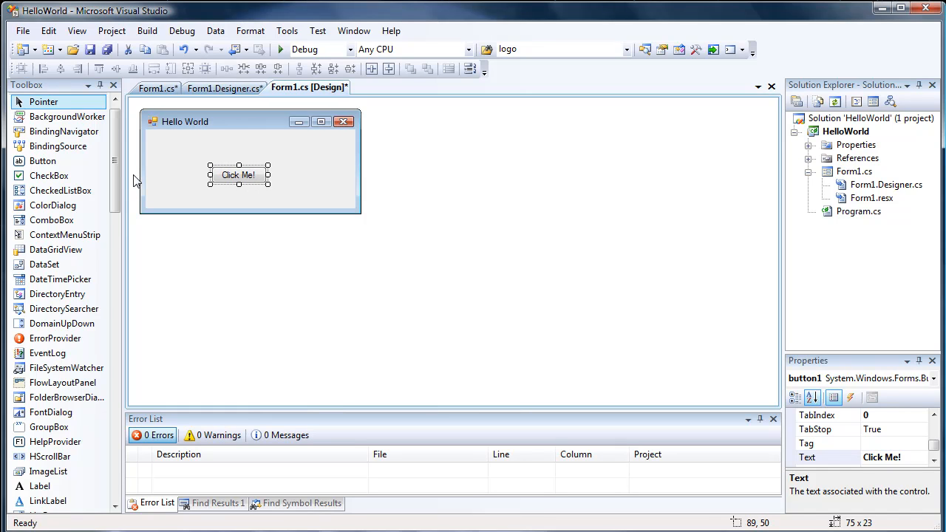
scroll("down", 3)
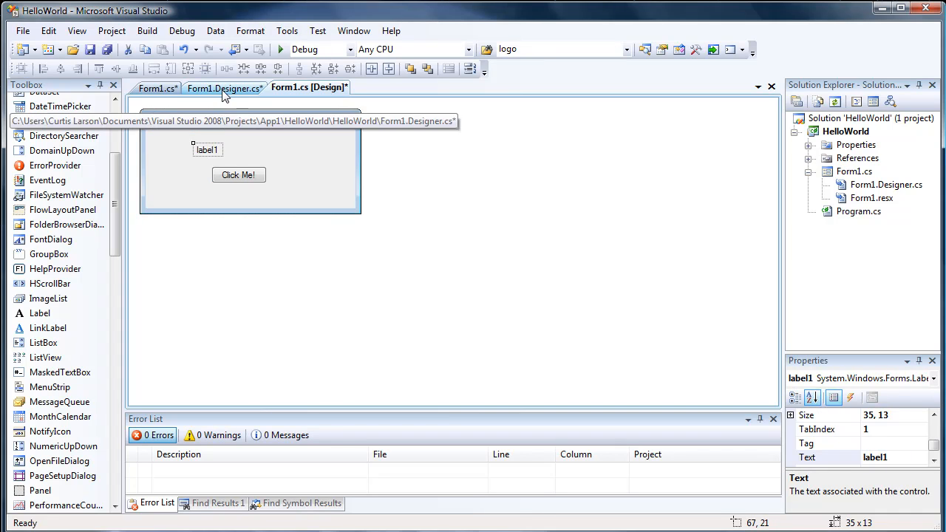
left_click(225, 87)
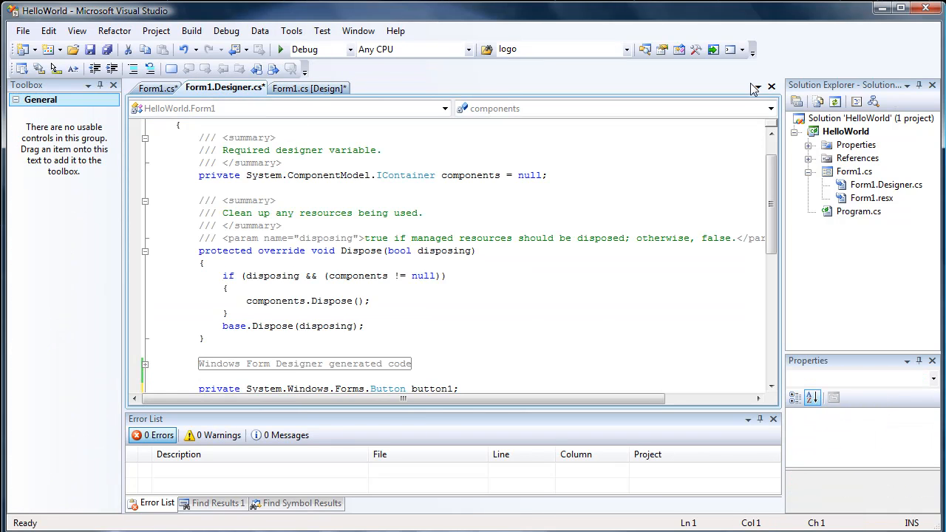
left_click(157, 87)
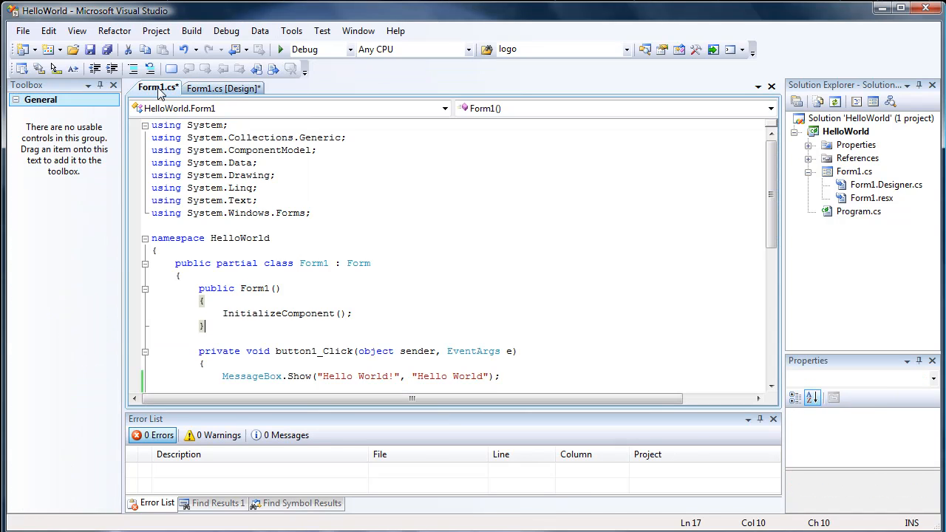
left_click(223, 87)
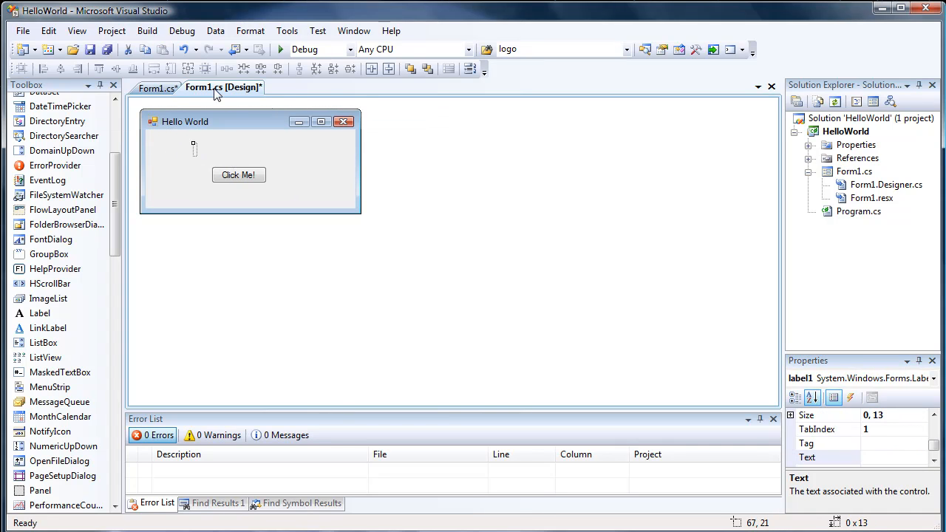
left_click(155, 88)
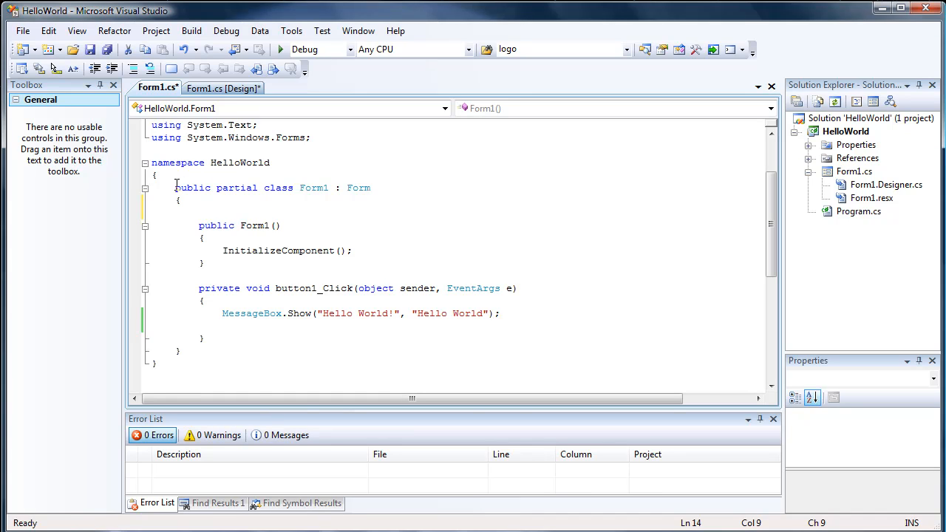
- Declare the field int i = 0; in the Form1 class above the constructor
type("int i")
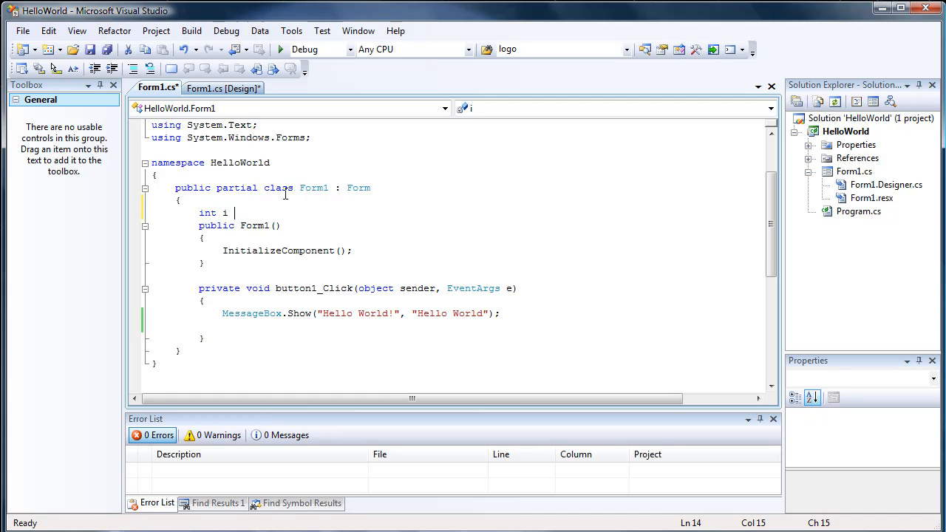
type("= 0;")
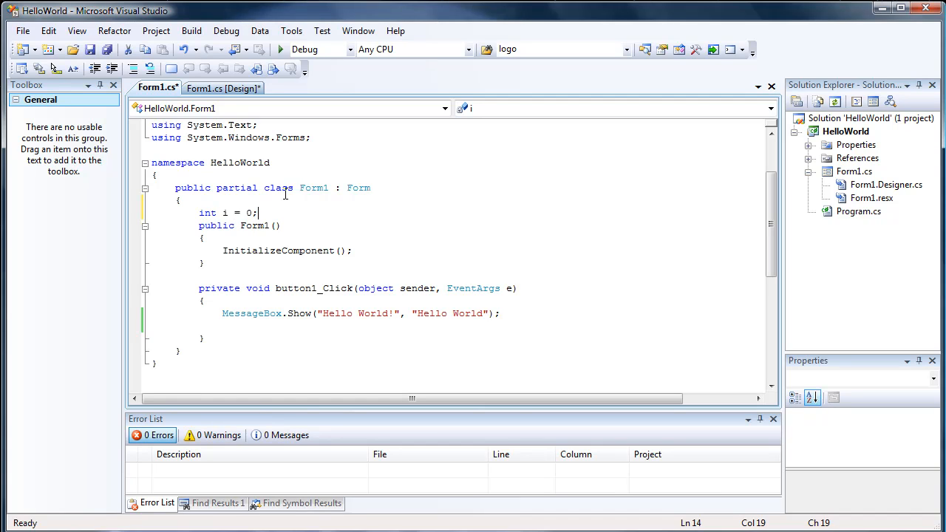
left_click(200, 213)
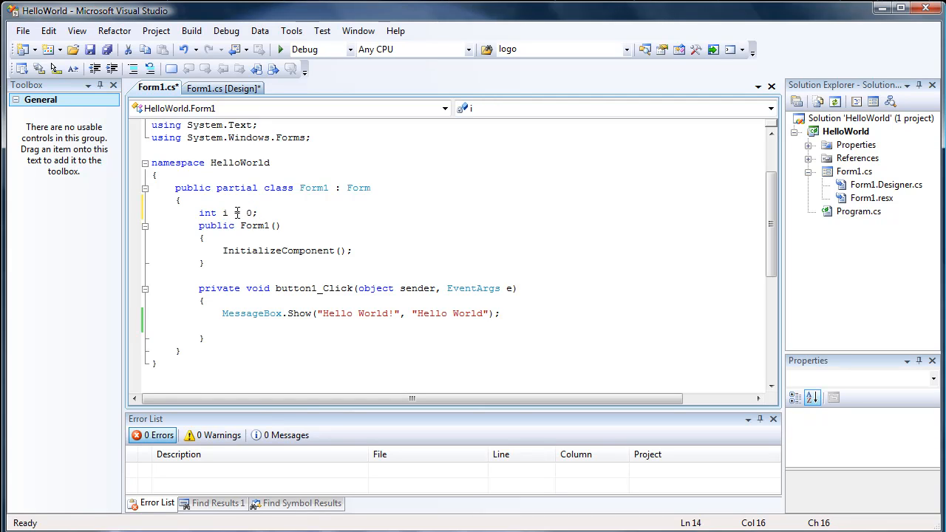
type("=")
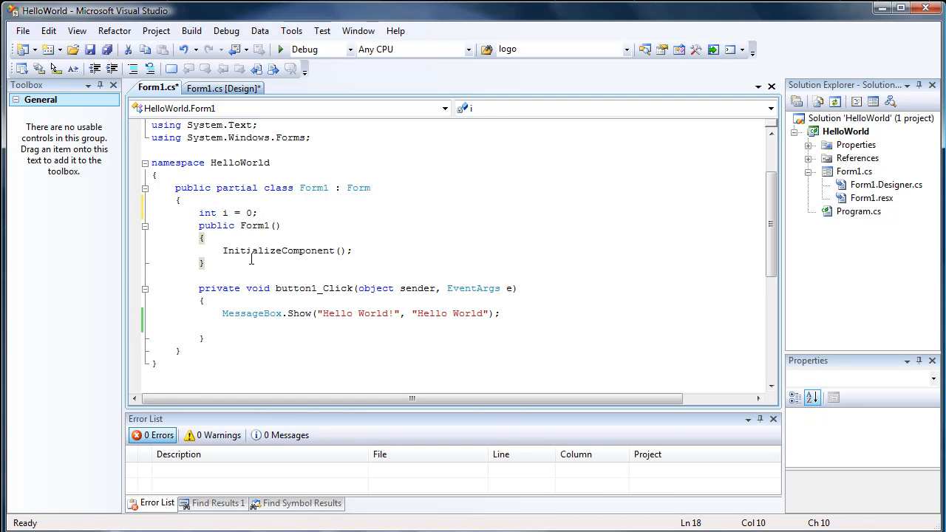
mouse_move(210, 212)
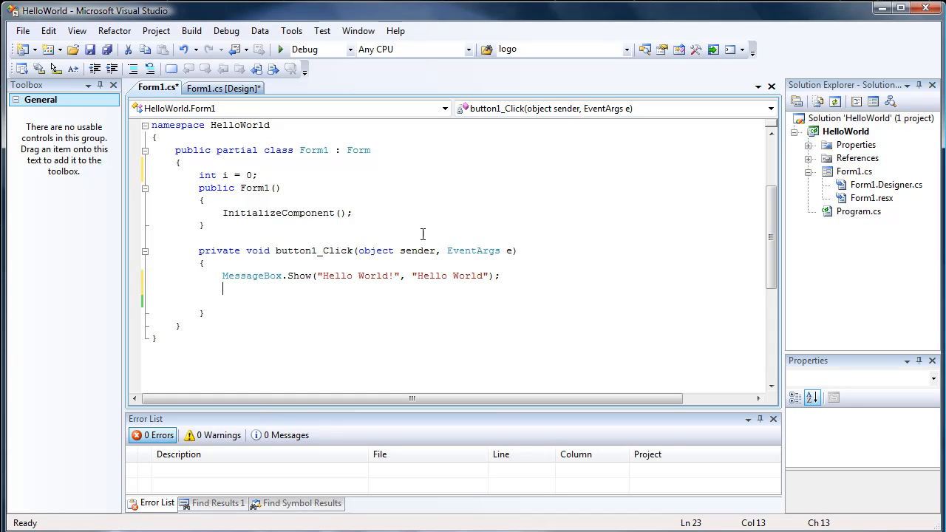
mouse_move(367, 233)
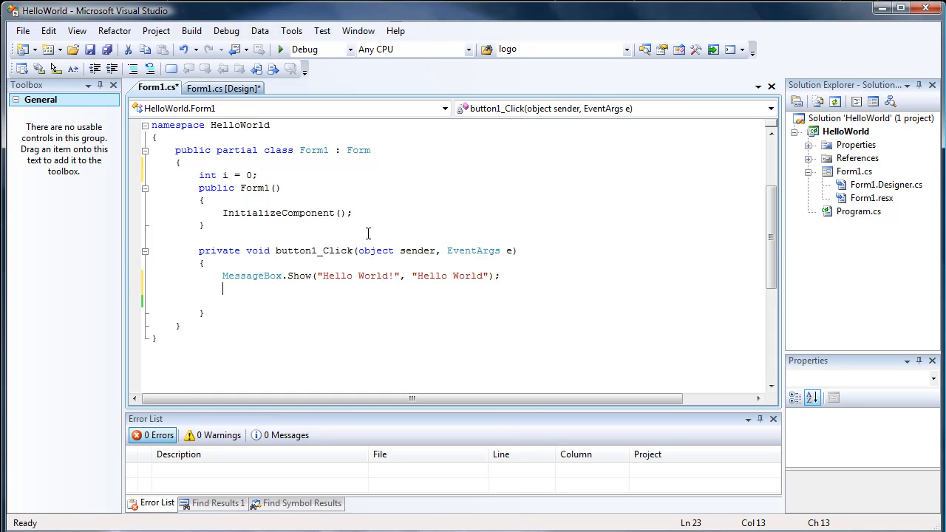
- Add i++; to button1_Click before MessageBox.Show
type("i")
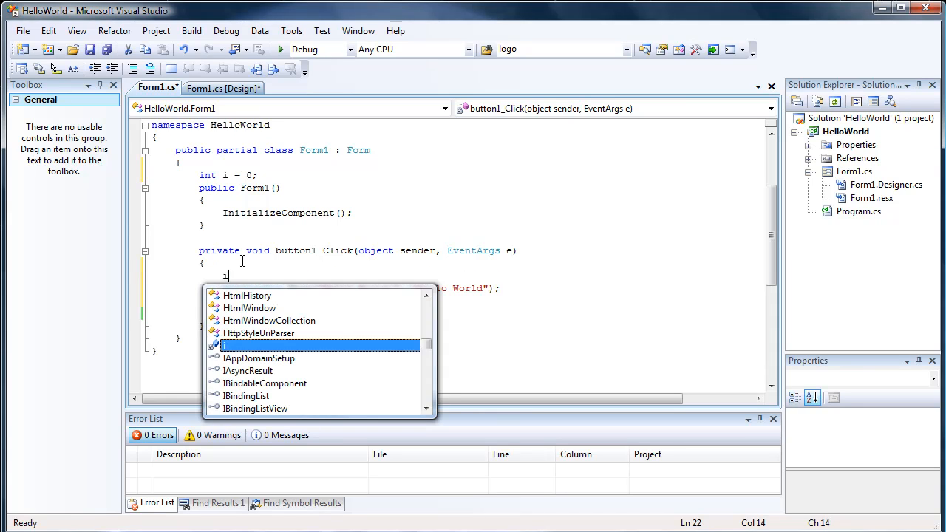
type("++;")
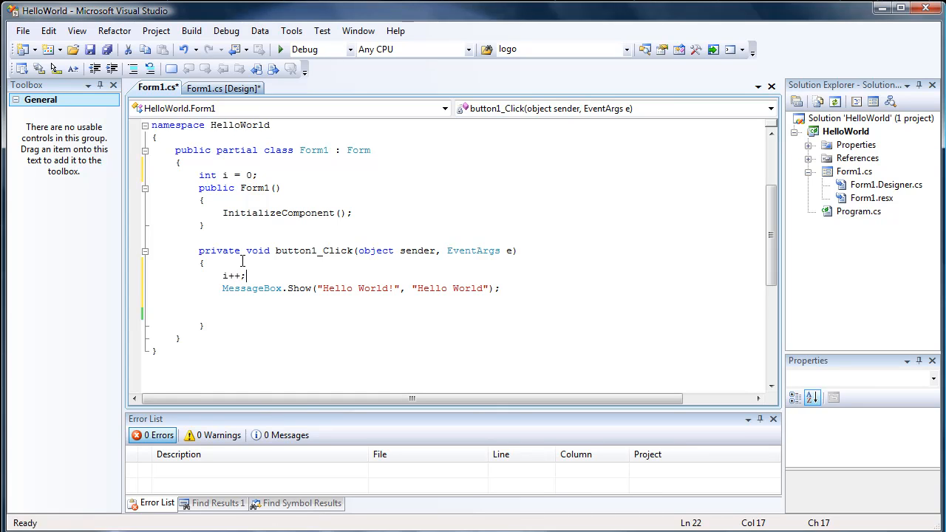
type("i")
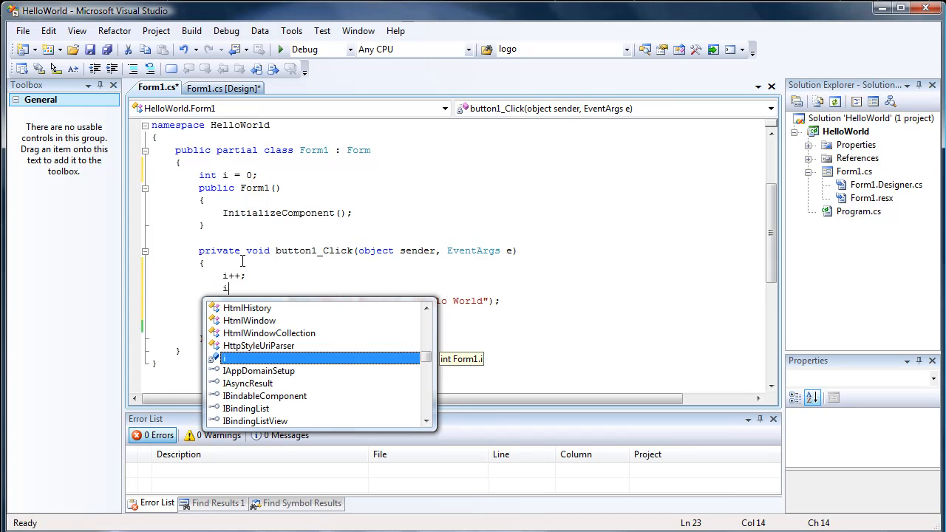
type("--;")
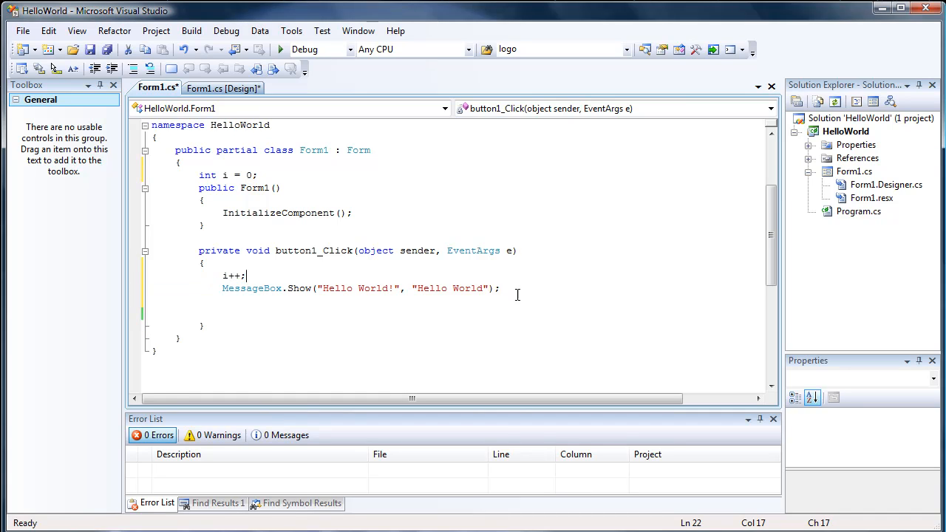
- Set label1.Text to "This button has been pressed " + i + " time(s)" after the message box
type("label1.Text")
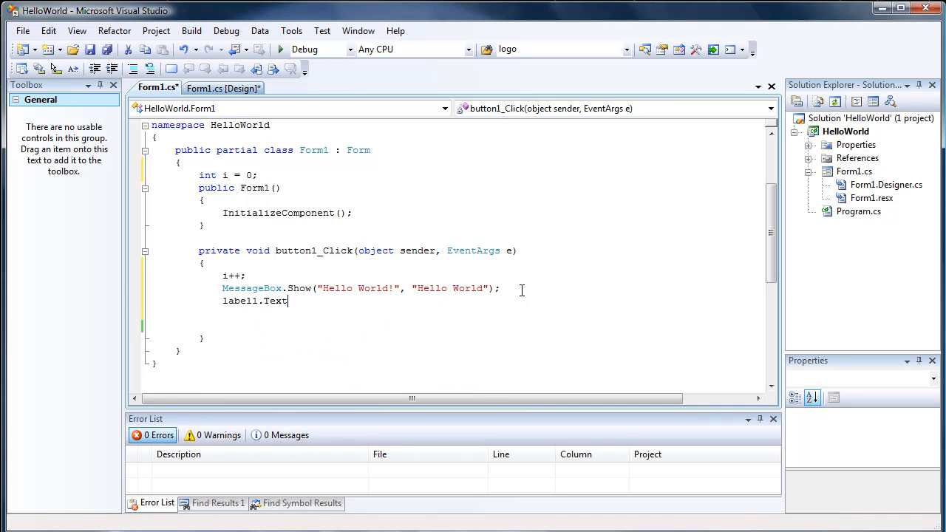
type("= \"")
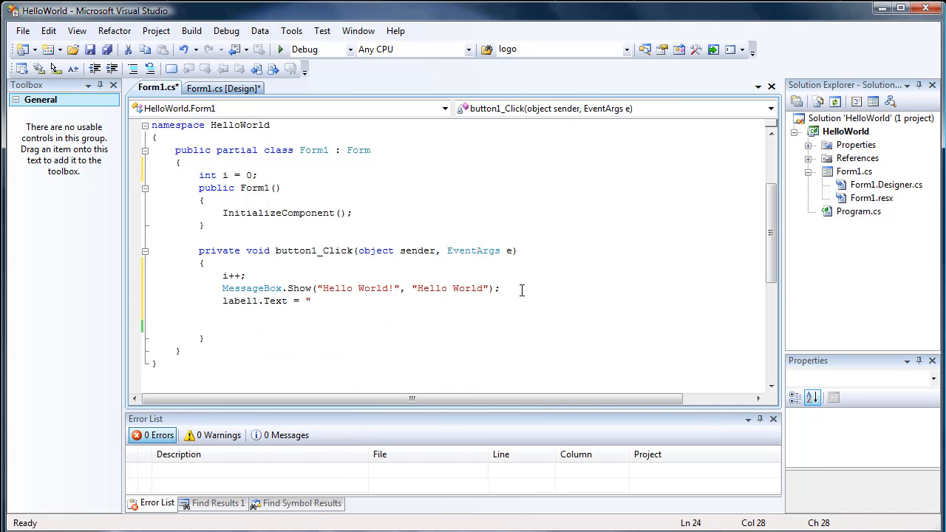
type("This b")
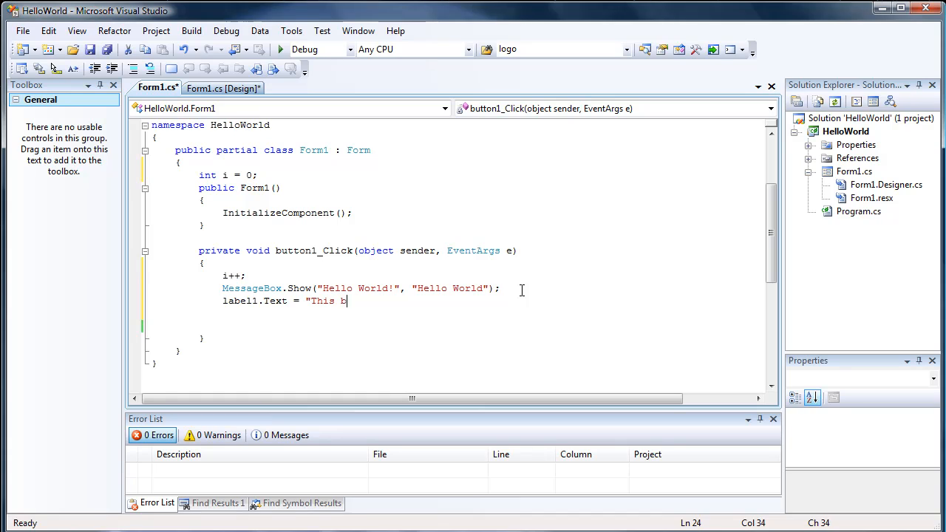
type("utton has been")
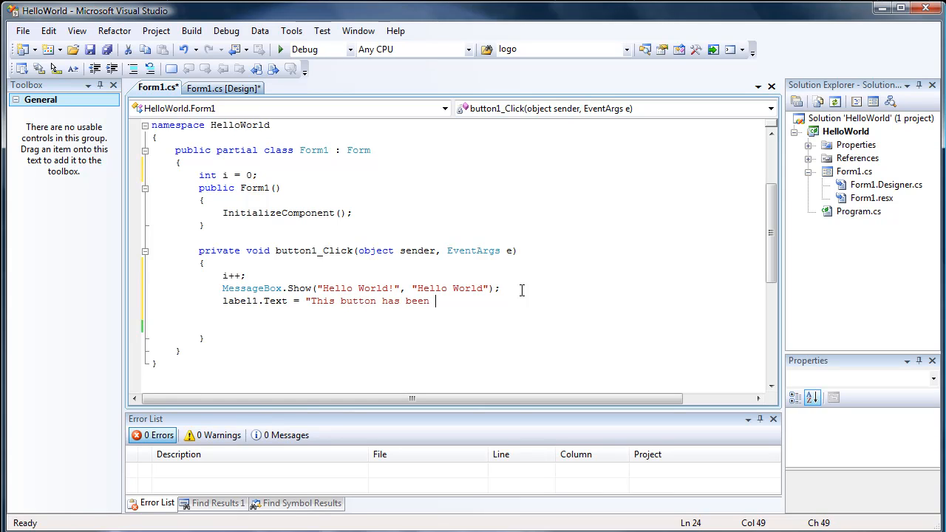
type("pressed \" + i + \" time(s)\";")
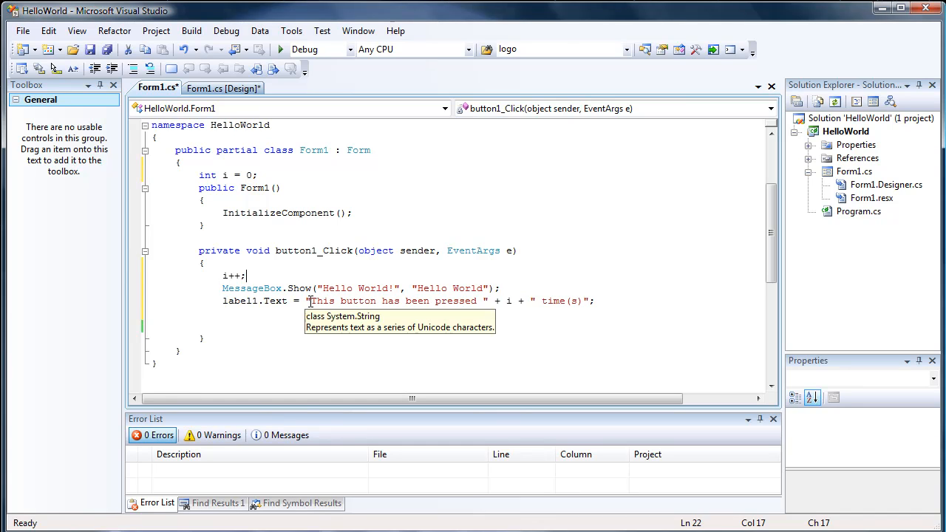
mouse_move(224, 290)
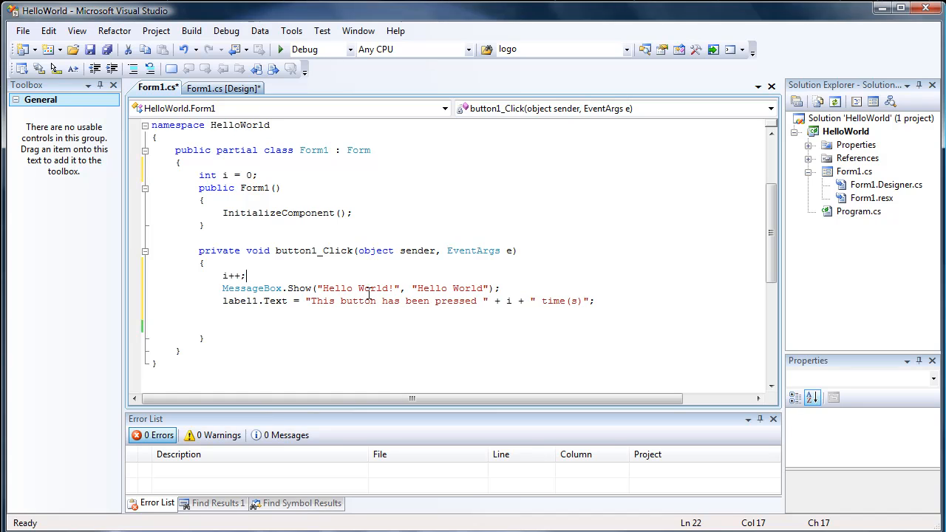
mouse_move(547, 302)
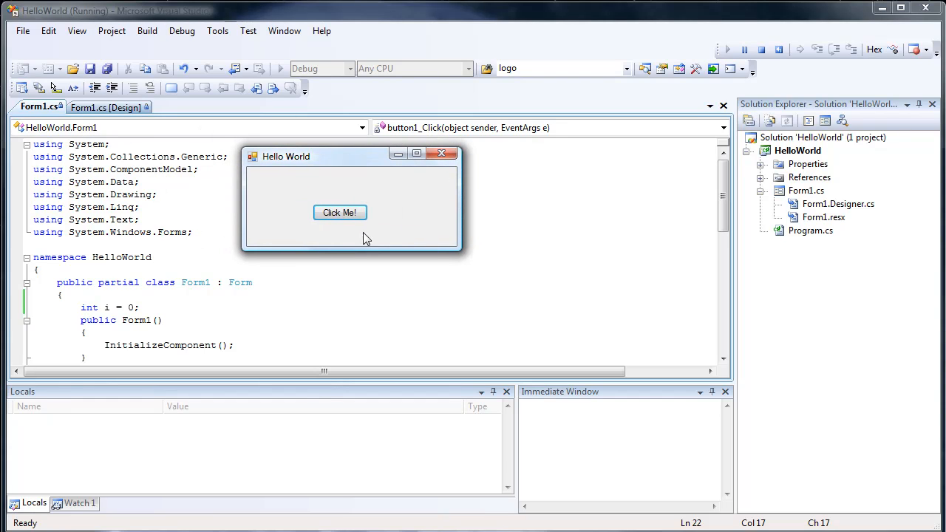
- Press Click Me! repeatedly, dismissing each message, so the label counts up to 2 presses
left_click(340, 213)
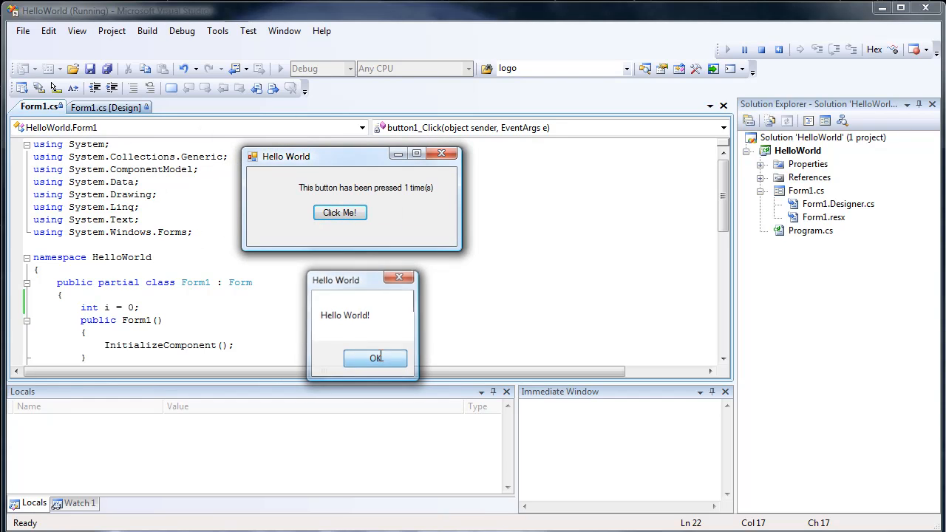
left_click(376, 357)
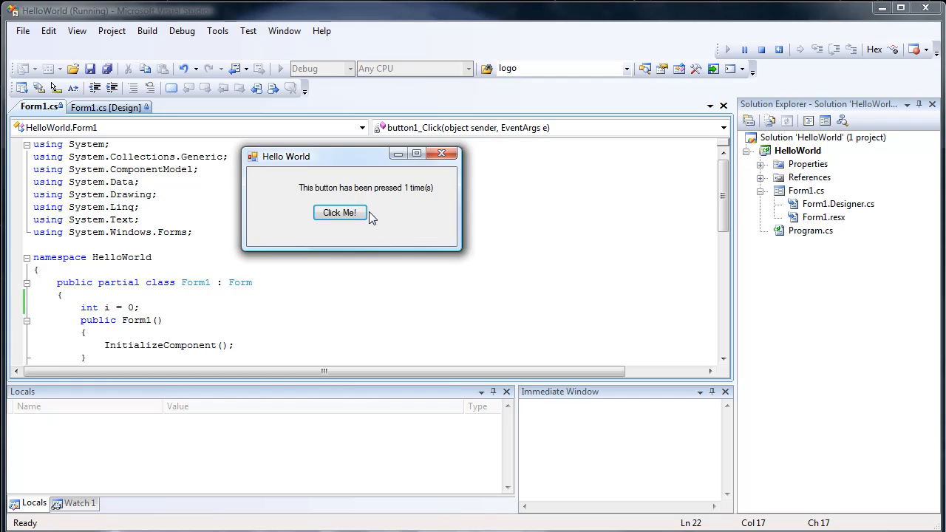
left_click(340, 213)
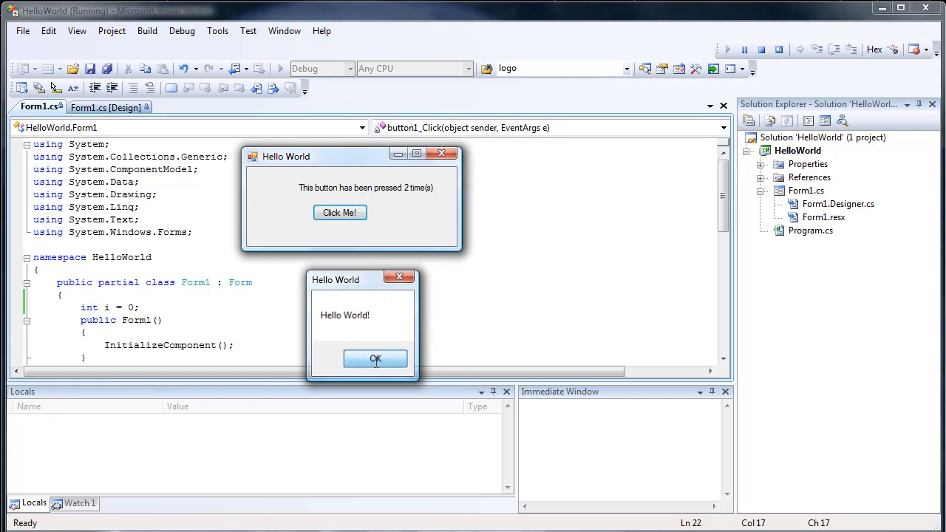
left_click(375, 359)
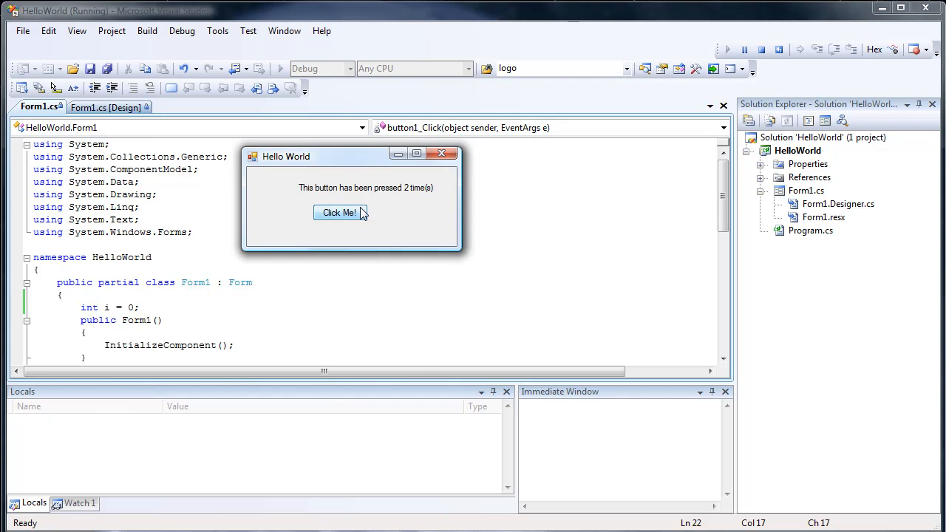
left_click(340, 213)
type("MessageBox.Show(\"Hello World!\", \"Hello World\");")
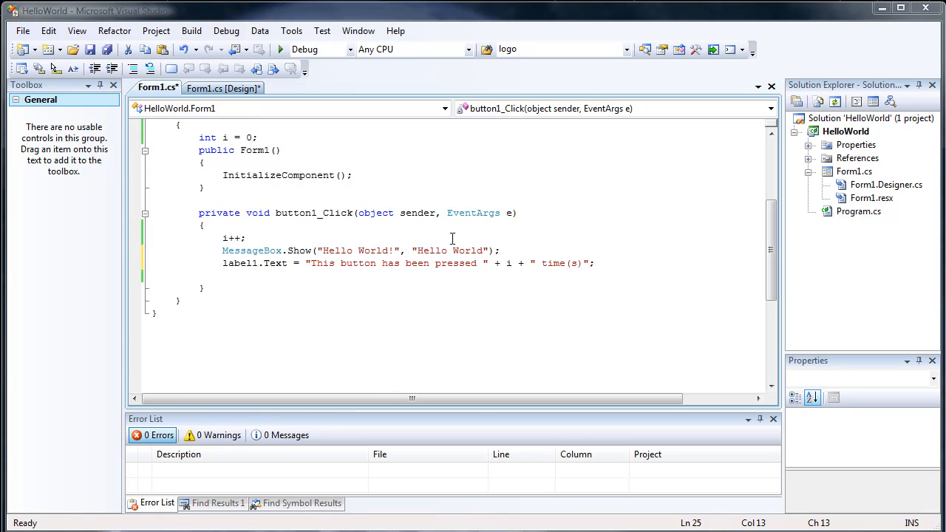
mouse_move(537, 373)
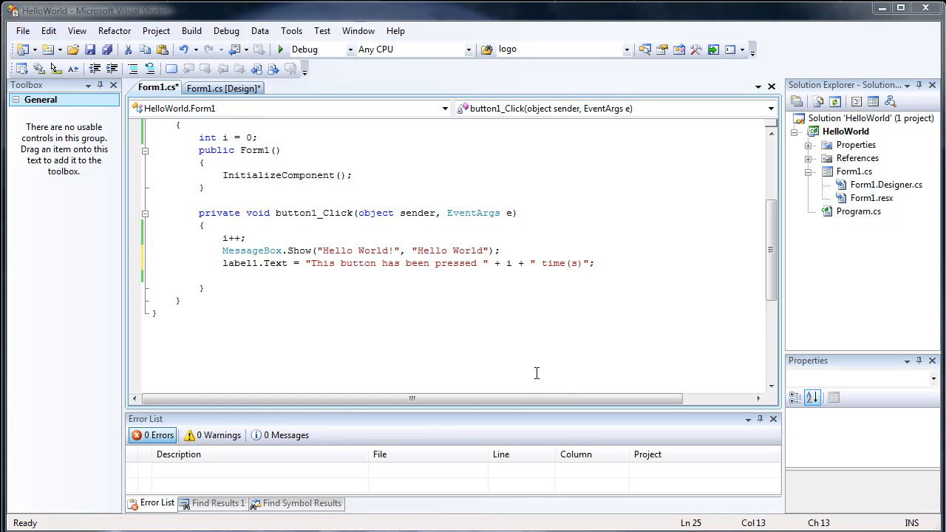